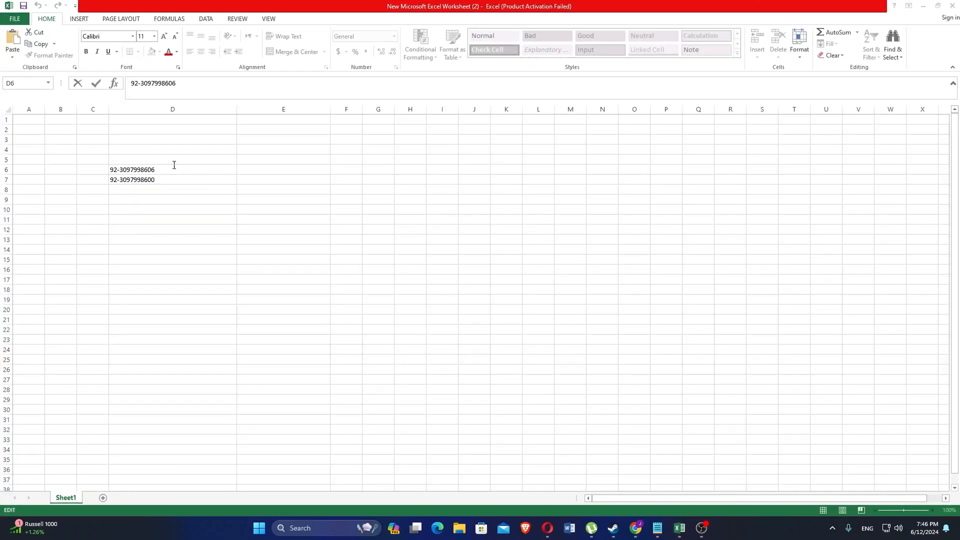
{"action": "left_click", "coordinate": [93, 170]}
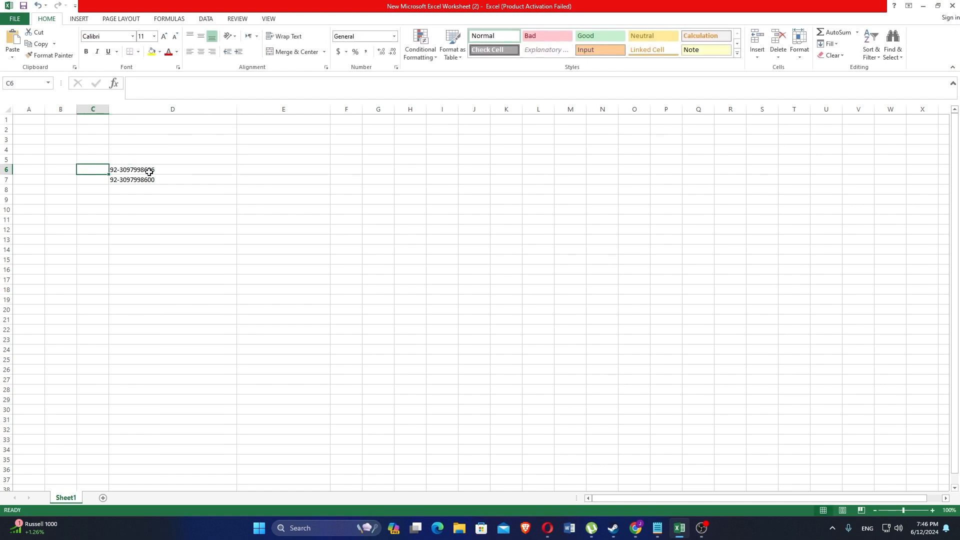
{"action": "double_click", "coordinate": [172, 169]}
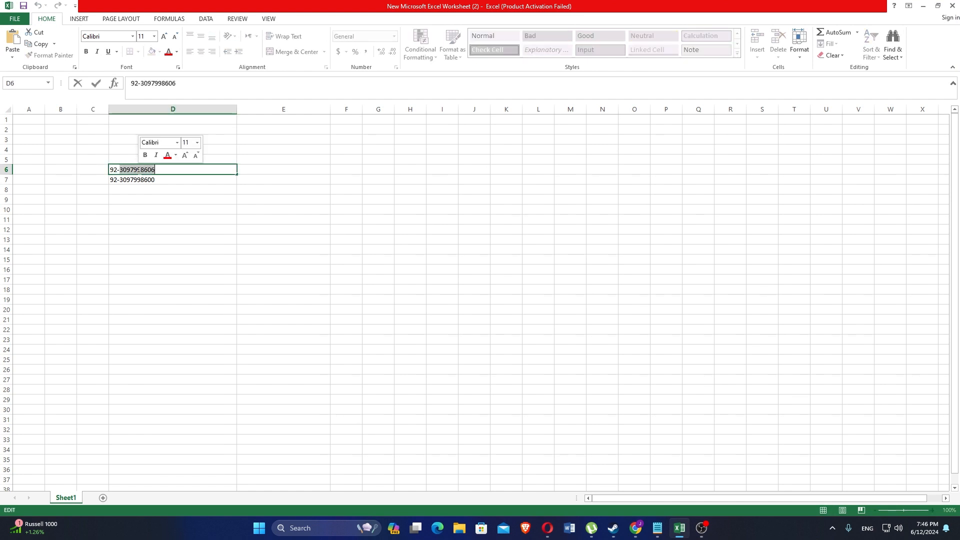
{"action": "left_click", "coordinate": [283, 169]}
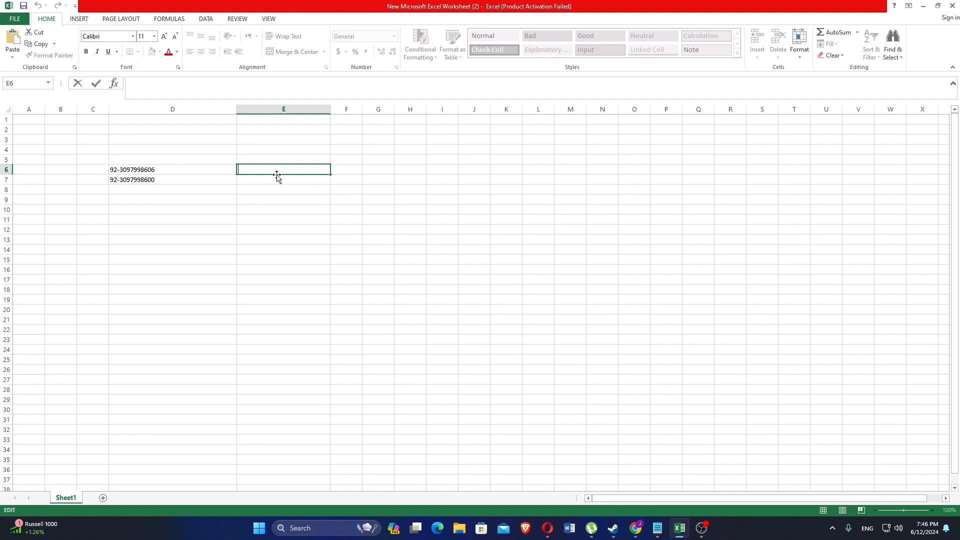
{"action": "type", "text": "=RIGHT"}
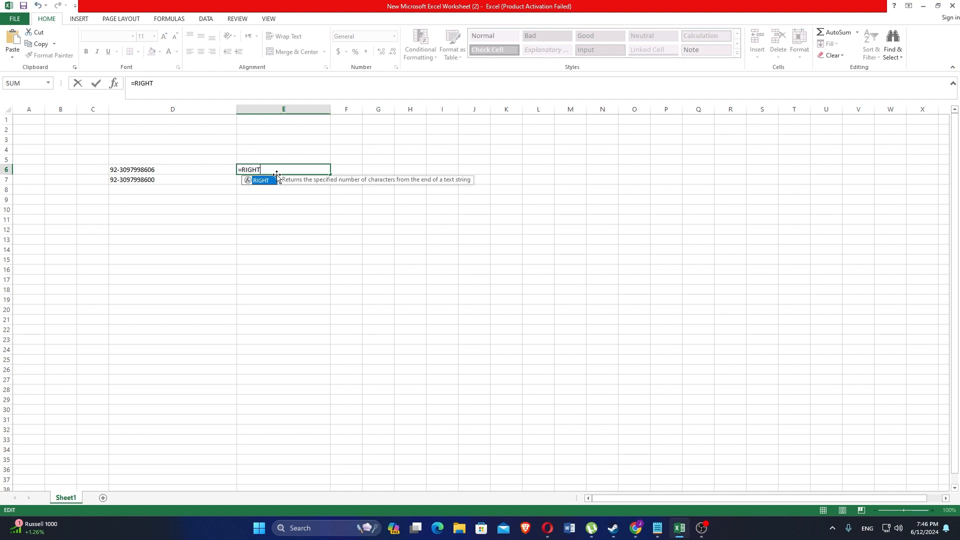
{"action": "type", "text": "(D6,LEN("}
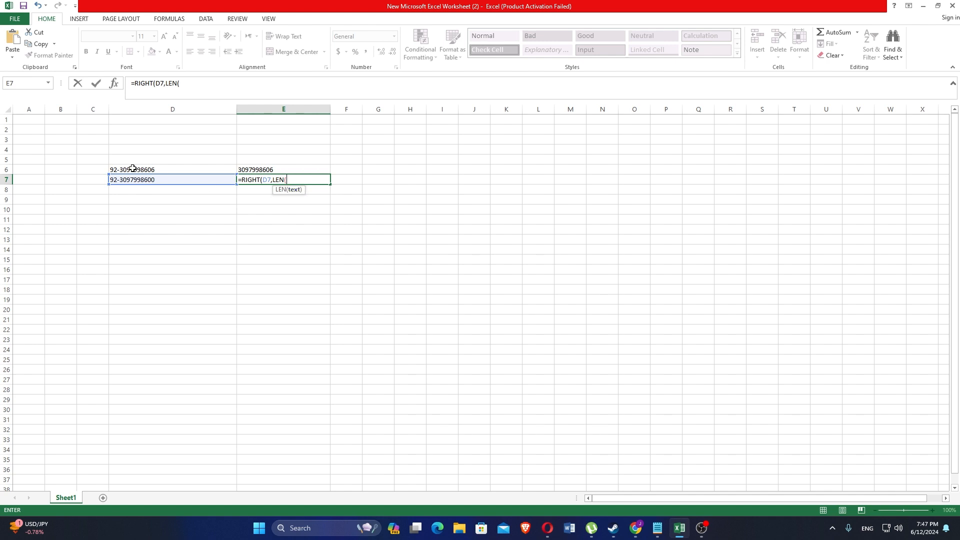
{"action": "left_click", "coordinate": [172, 180]}
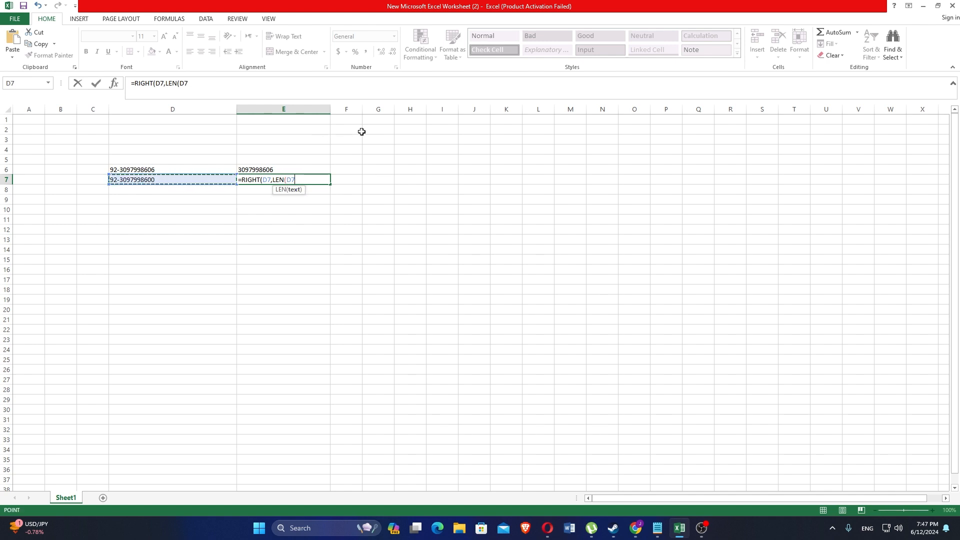
{"action": "type", "text": ")"}
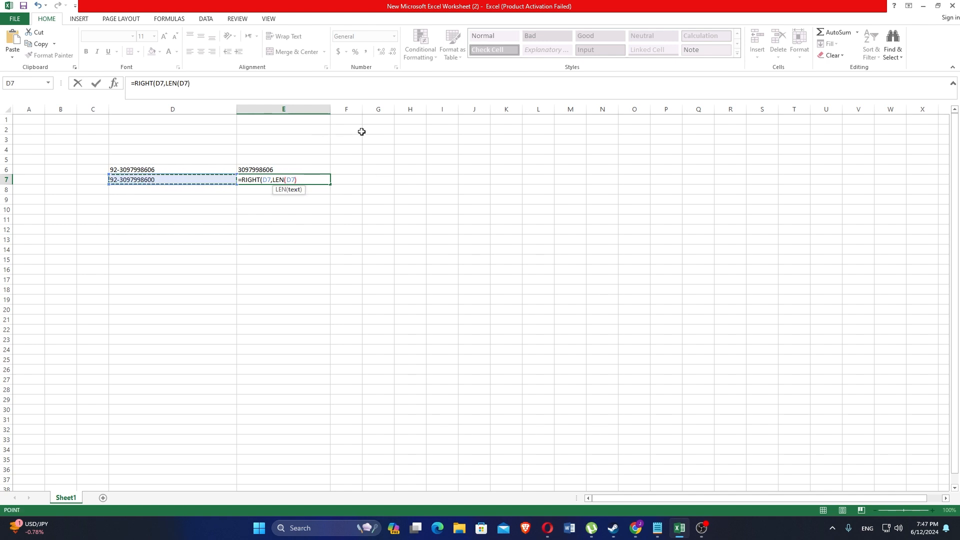
{"action": "key", "text": "Return"}
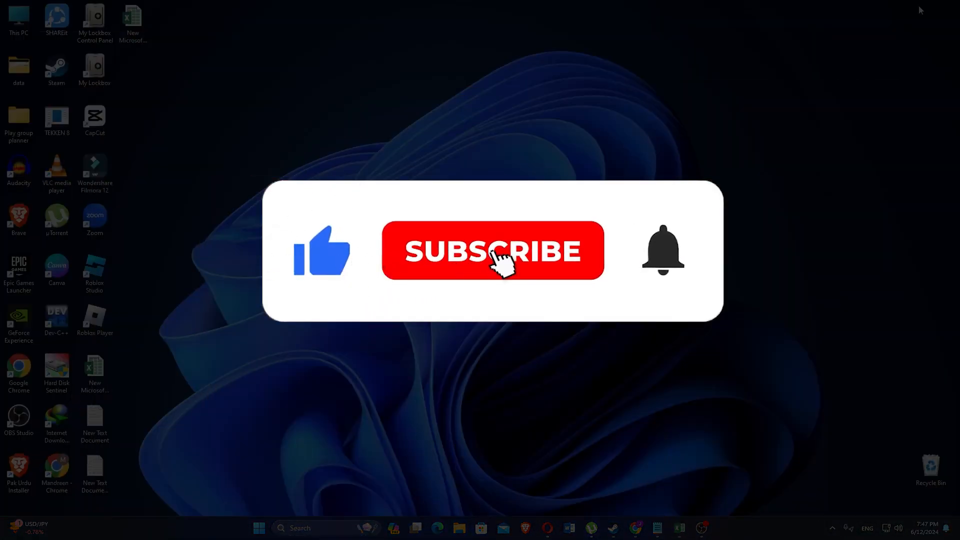
{"action": "left_click", "coordinate": [492, 251]}
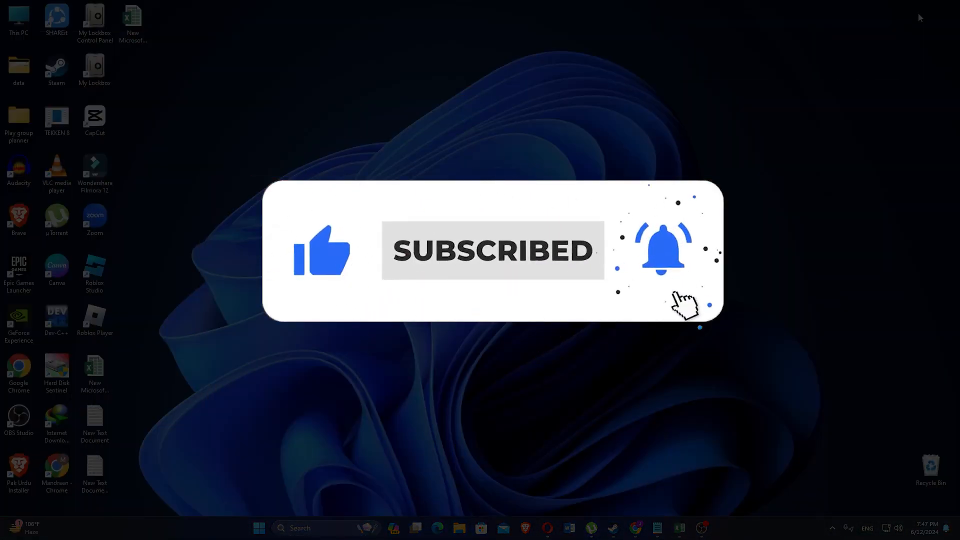